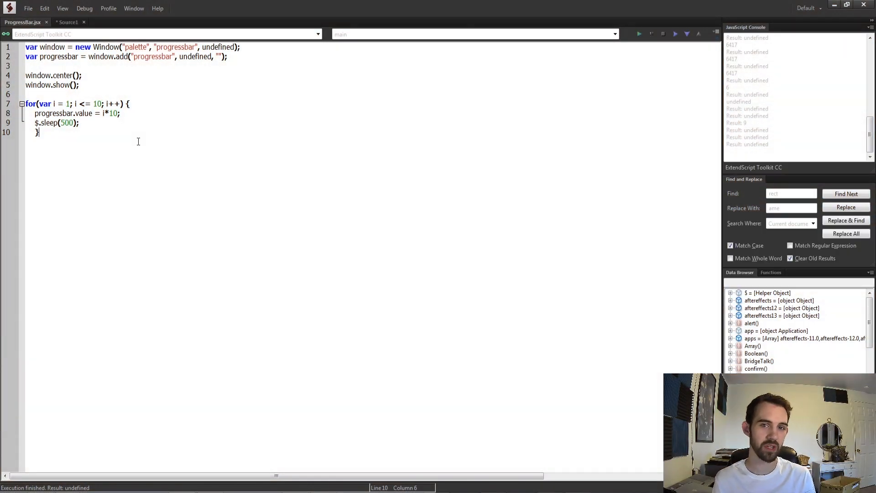
Run ProgressBar.jsx and drag the filled progress palette aside.
left_click(639, 34)
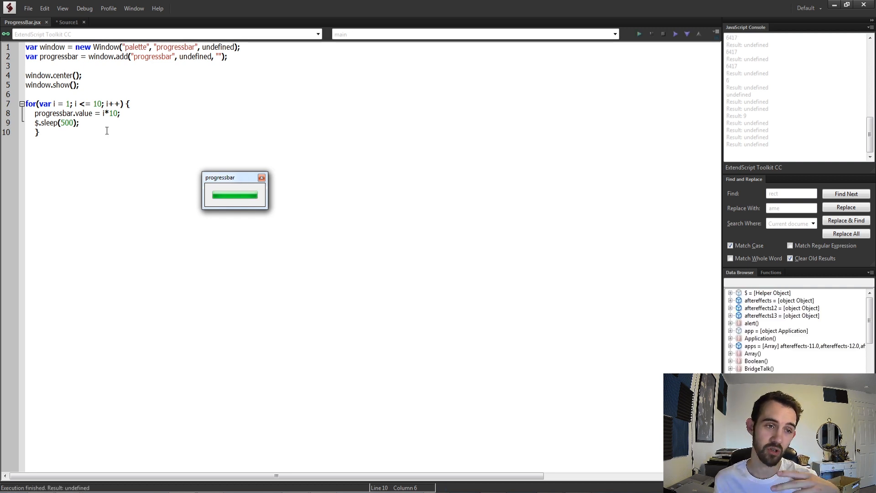
mouse_move(227, 167)
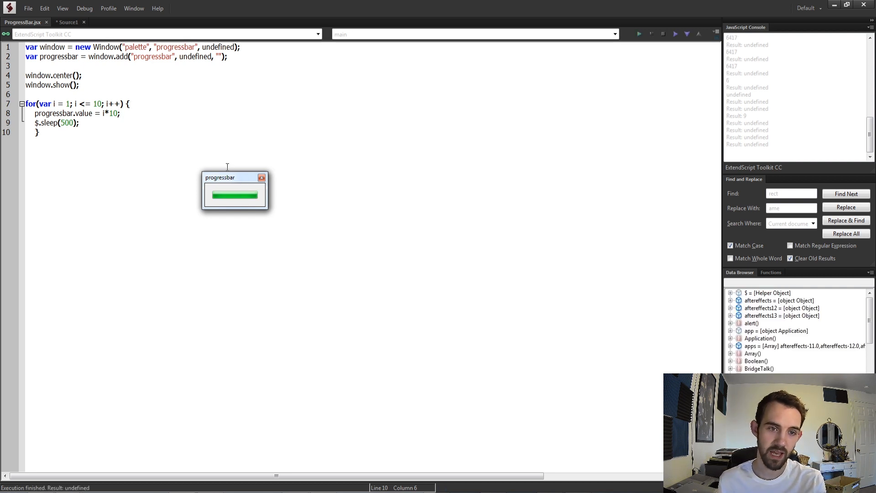
left_click_drag(234, 177, 267, 208)
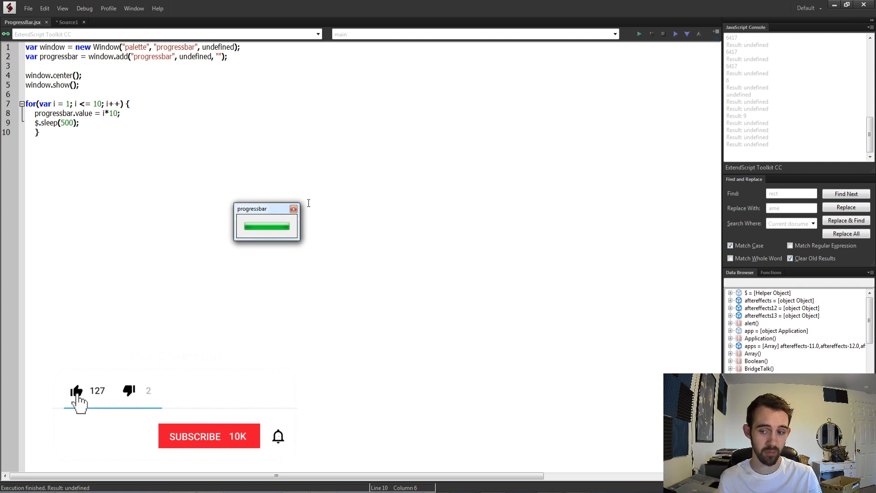
left_click(209, 436)
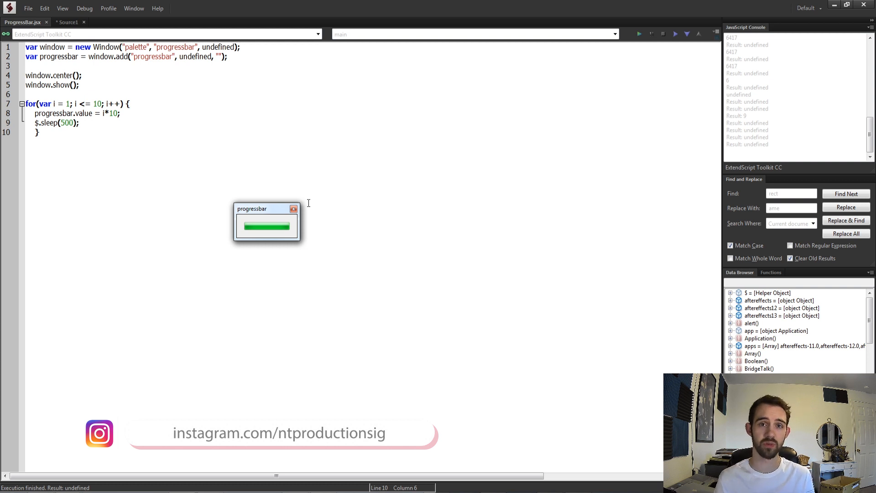
mouse_move(396, 279)
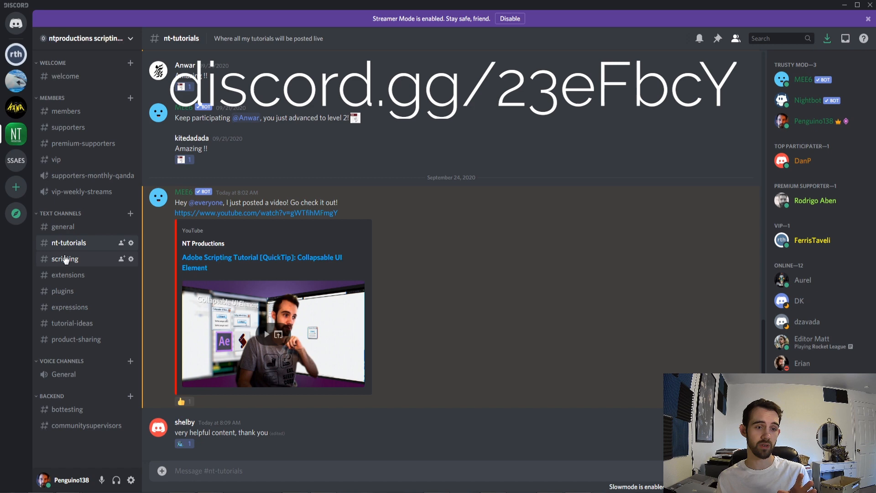
Switch to the #scripting channel in the NT Productions server.
left_click(65, 259)
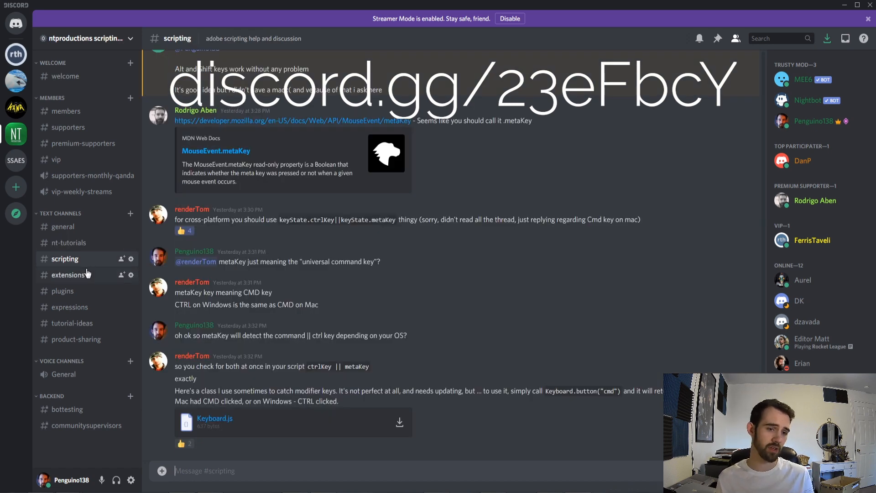
mouse_move(54, 276)
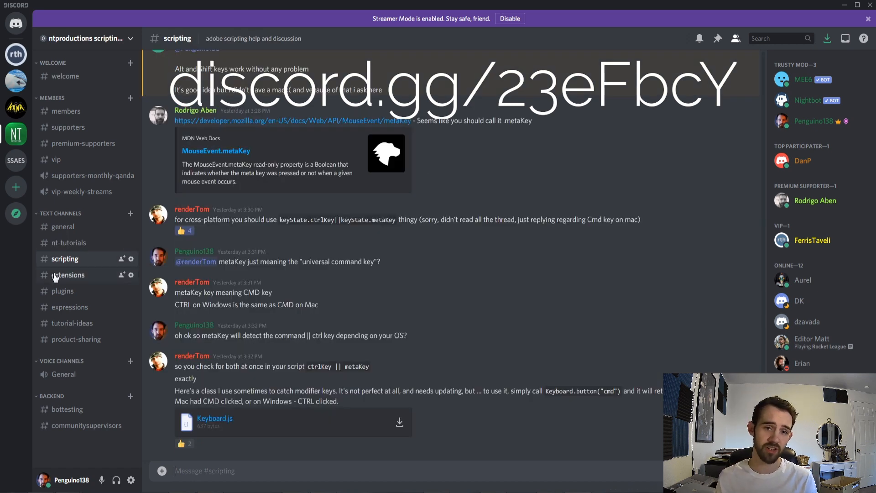
mouse_move(205, 363)
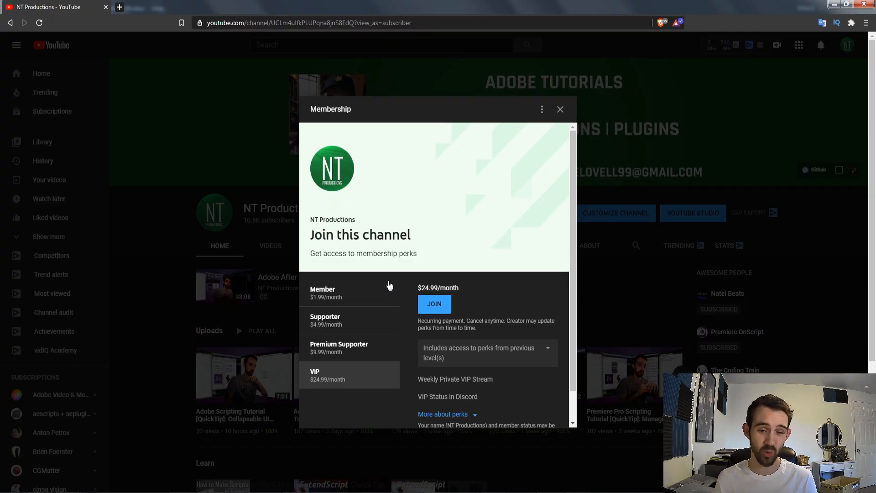
mouse_move(368, 341)
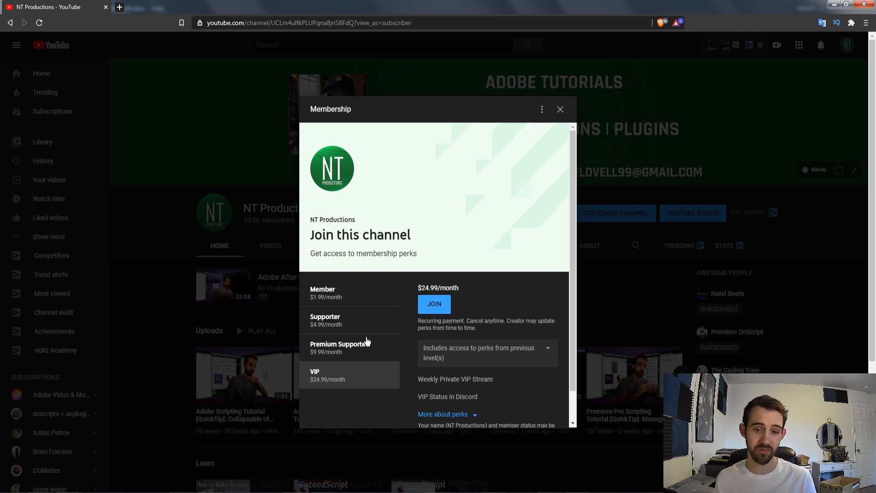
mouse_move(360, 298)
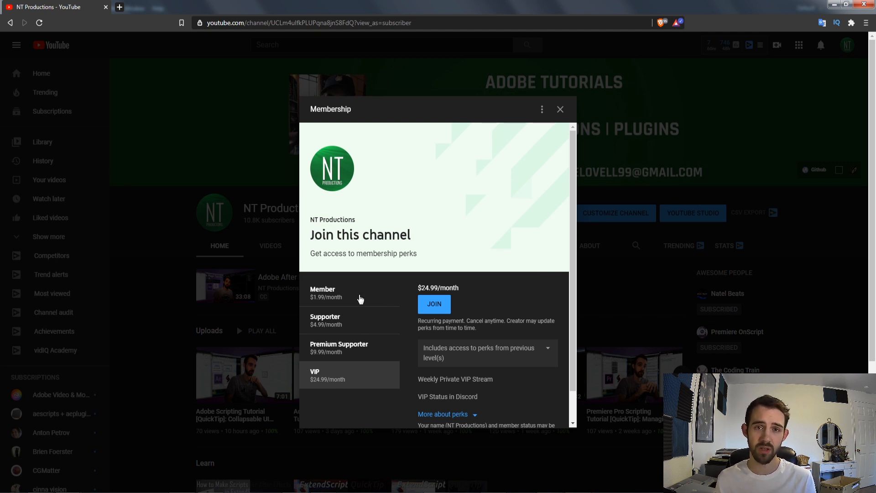
mouse_move(357, 292)
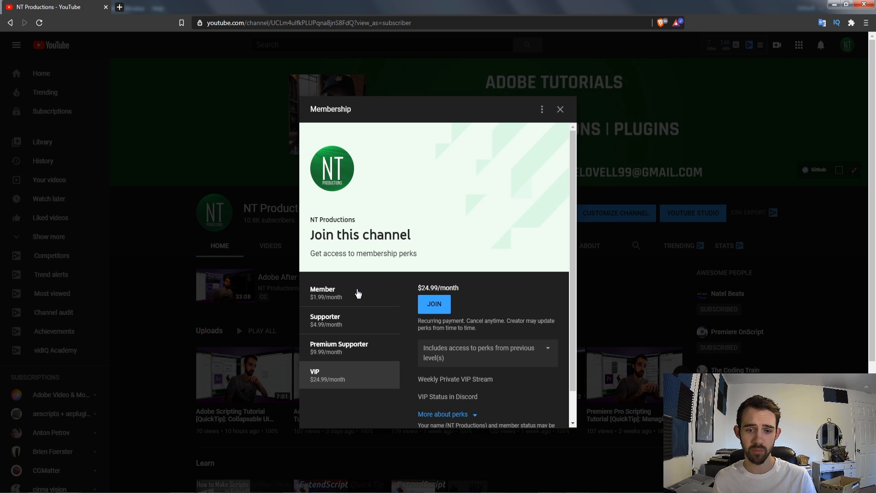
mouse_move(343, 348)
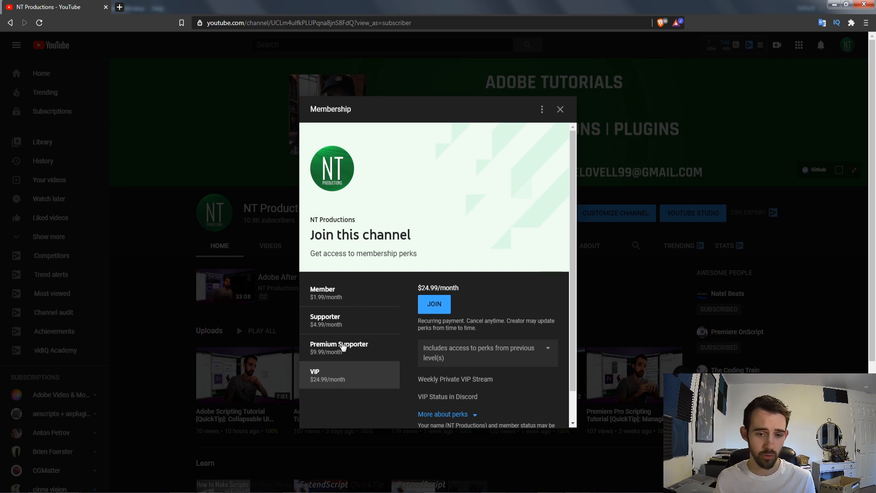
mouse_move(385, 170)
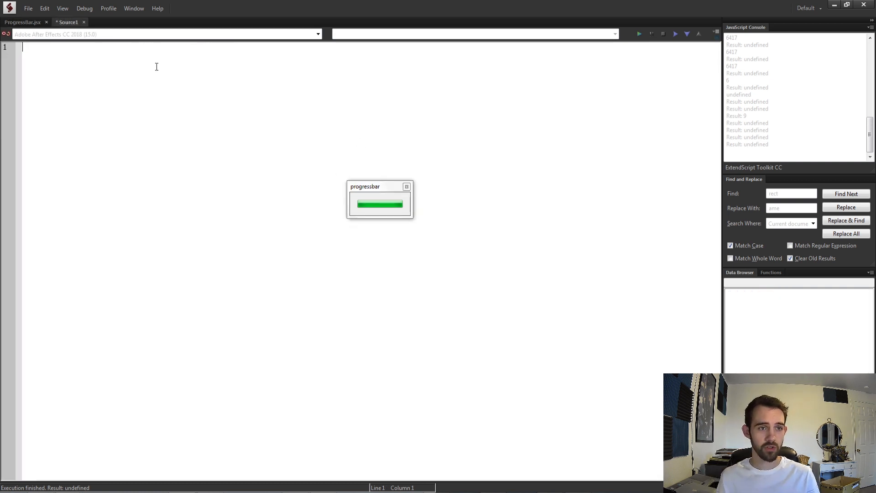
Move the old palette away and type the new Window("palette") line.
left_click_drag(380, 186, 759, 80)
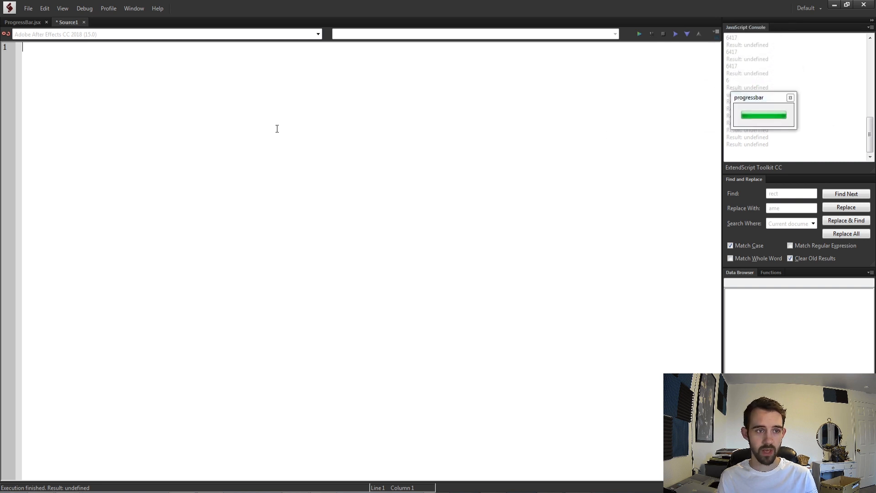
mouse_move(277, 129)
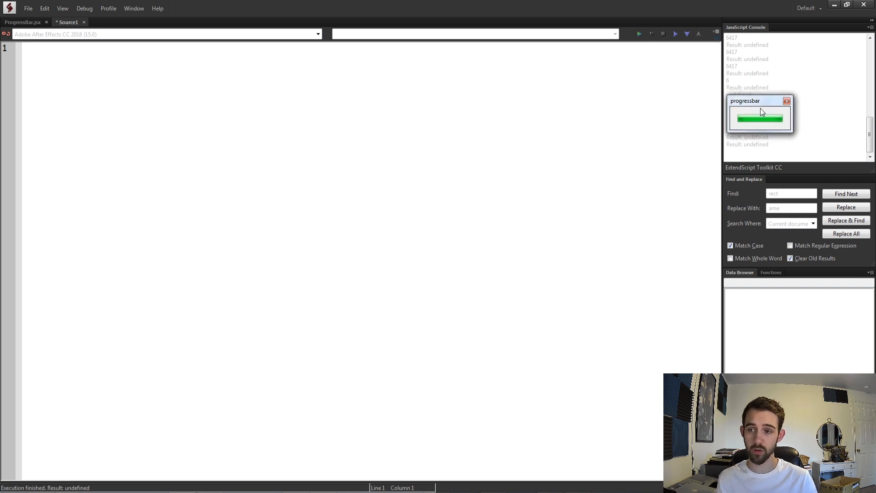
type("var window = ne")
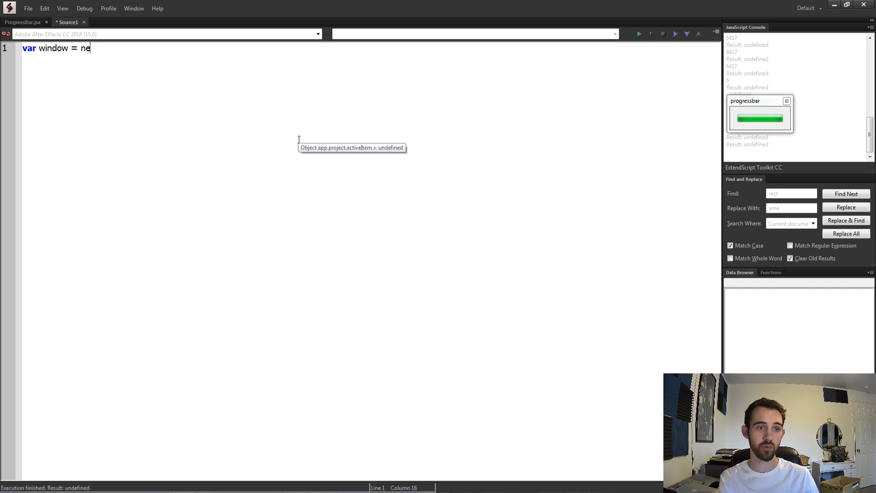
type("w Window(\"pla")
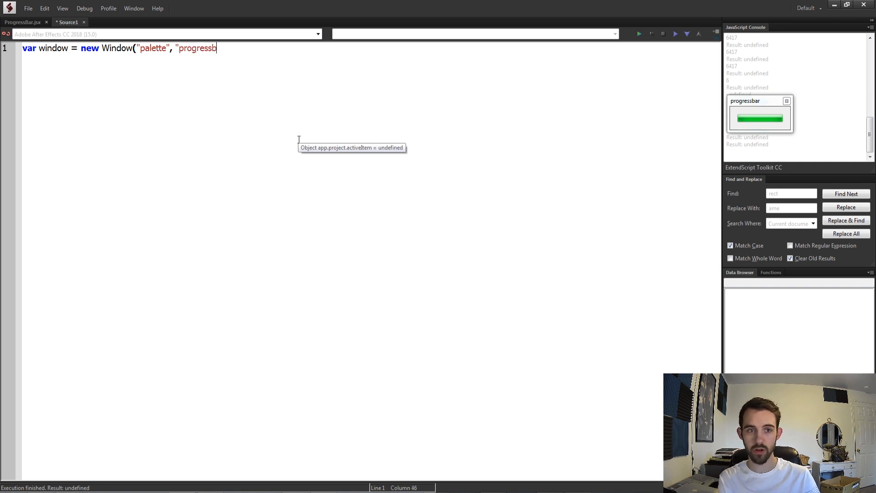
type("ar\", undefined);")
type("var")
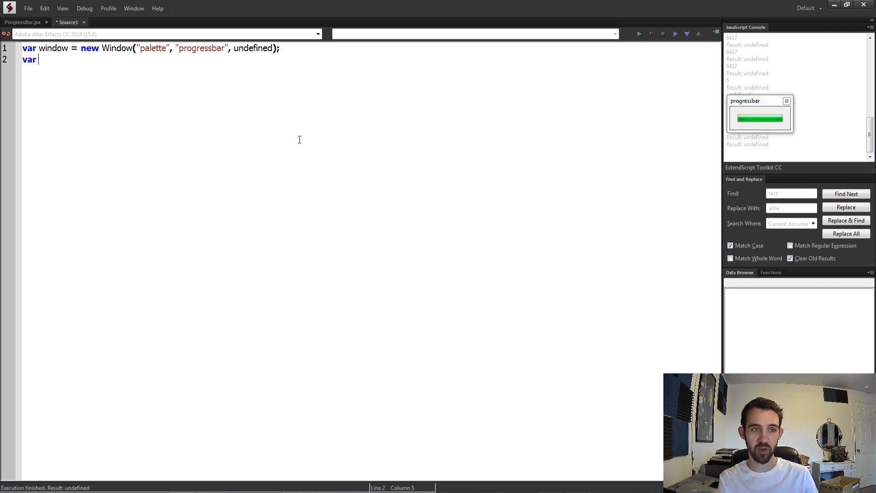
Add the progressbar line with window.add("progressbar"), then leave blank lines.
type("progressbar")
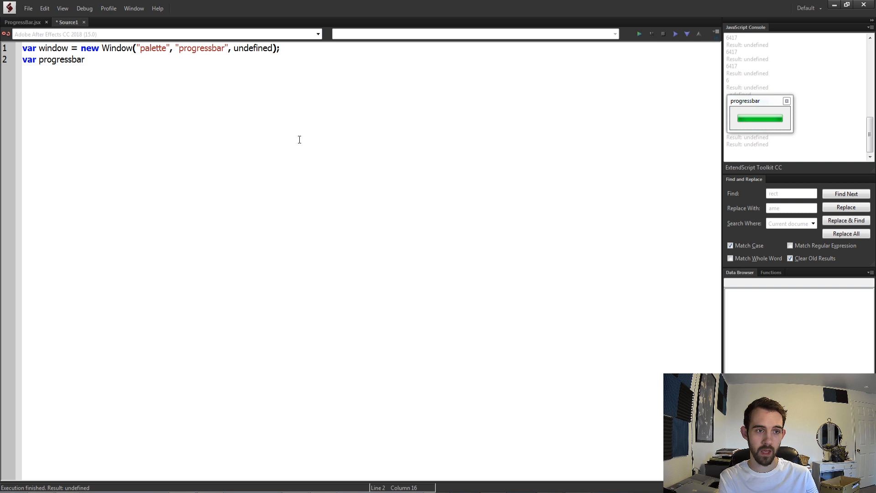
type("= windo")
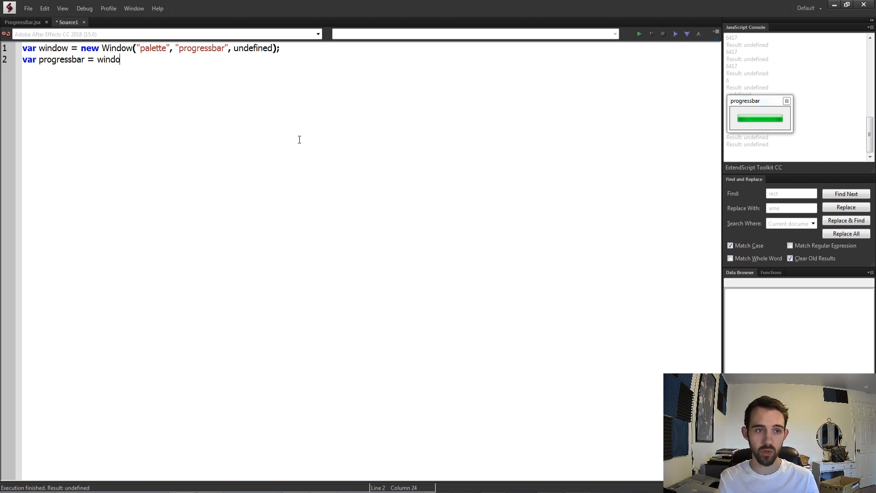
type("w.add(\"progressbar\", undefine")
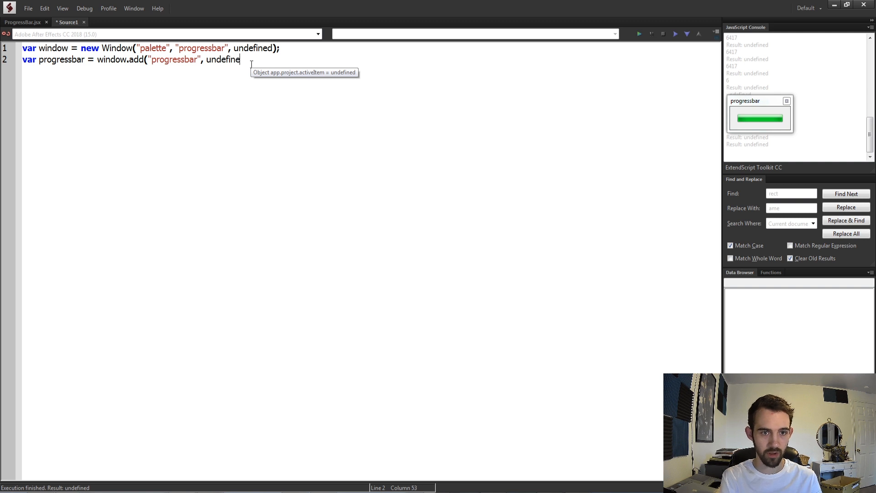
type("d, \"\");")
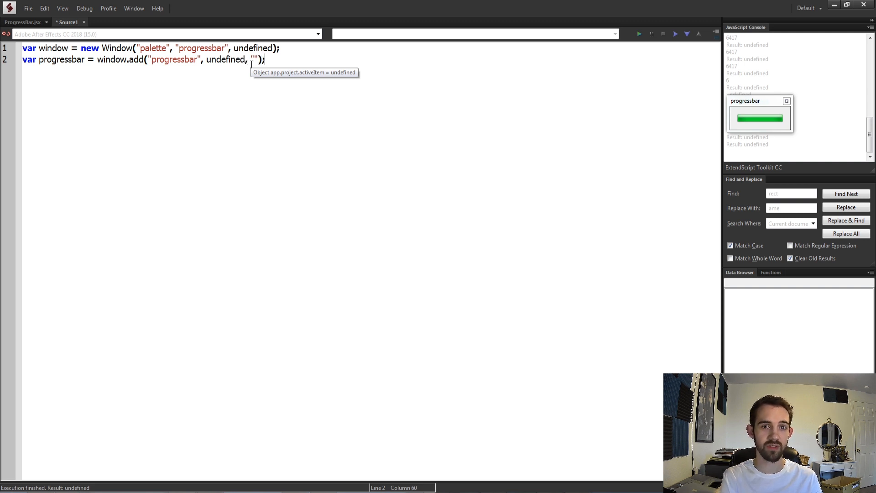
key("Enter")
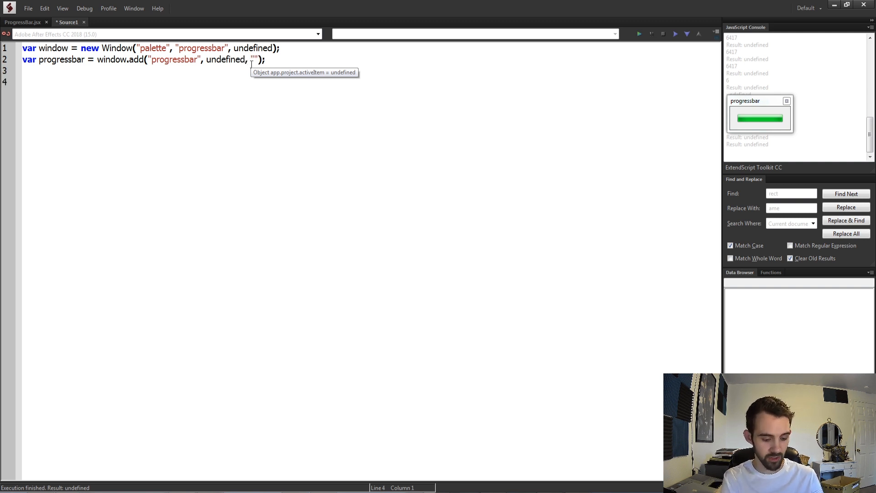
Type window.center(), window.show() and progressbar.value = 50 in the script.
type("window.center();")
type("window.show();")
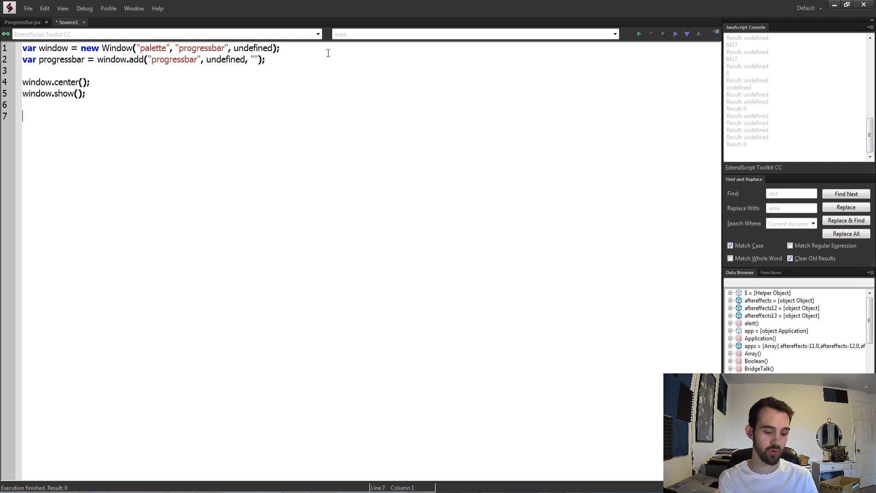
type("progressba")
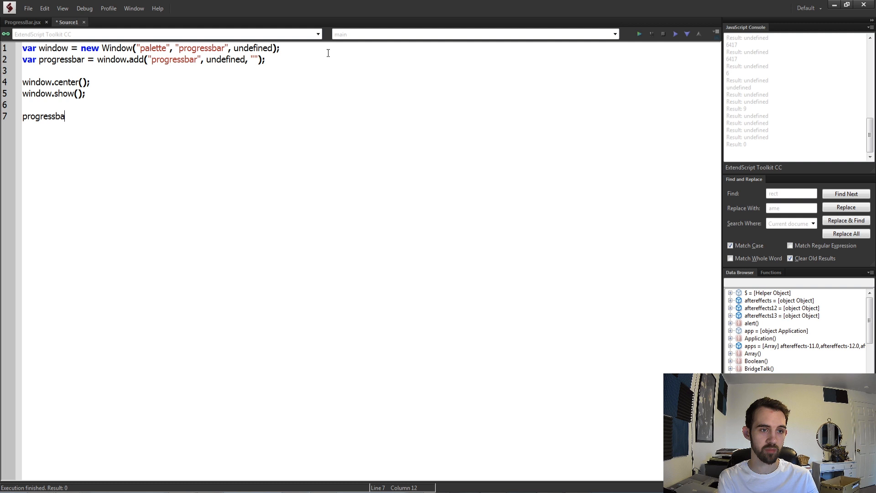
type("r.value")
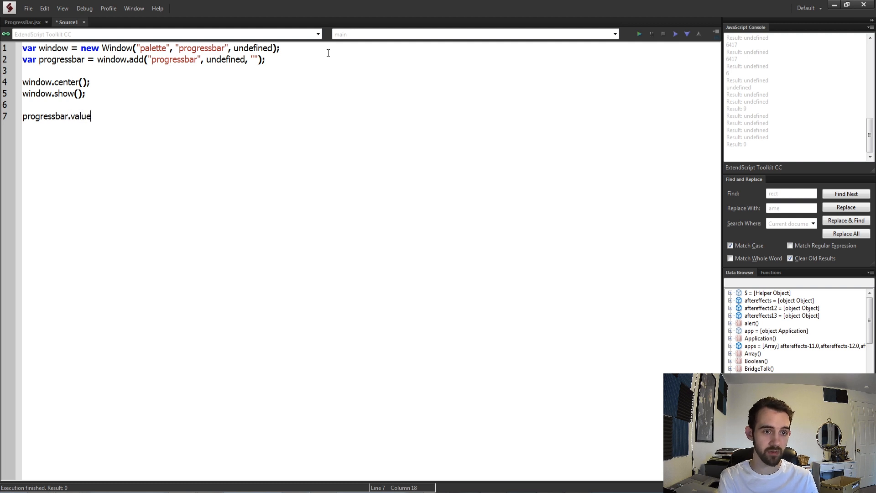
type("= 50;")
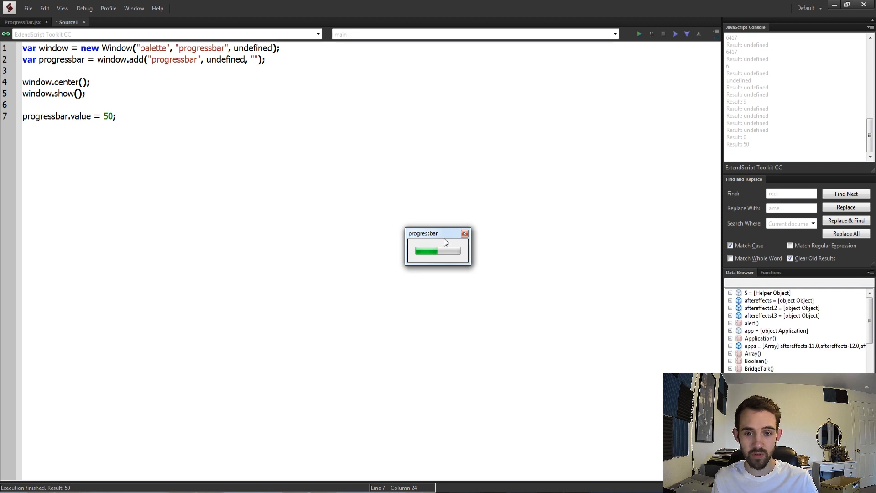
mouse_move(410, 257)
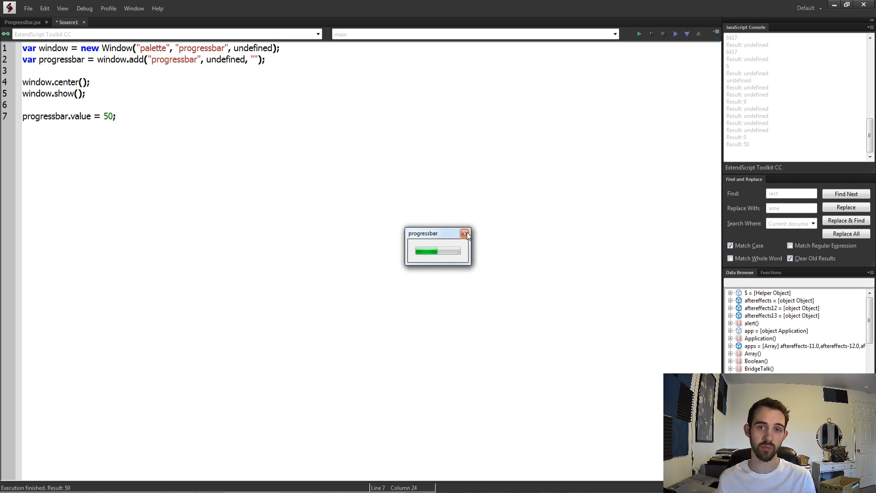
Close the palette and read the Progressbar class properties, including maxvalue.
left_click(465, 234)
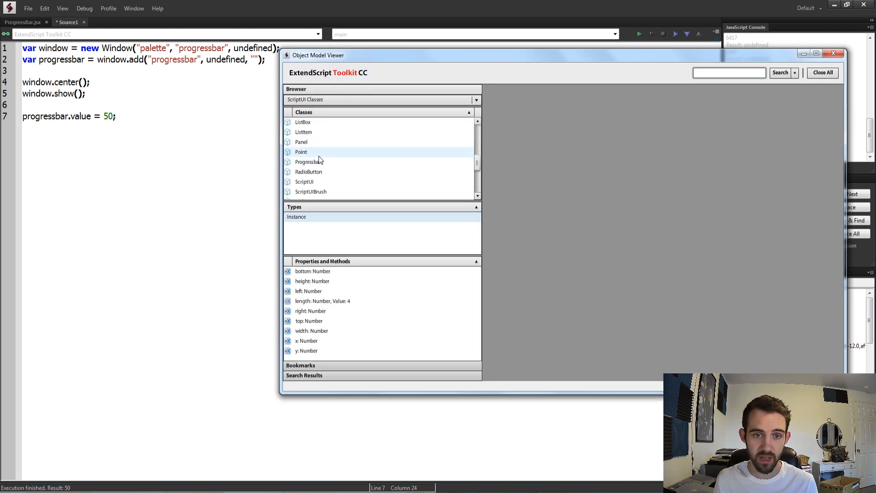
left_click(307, 162)
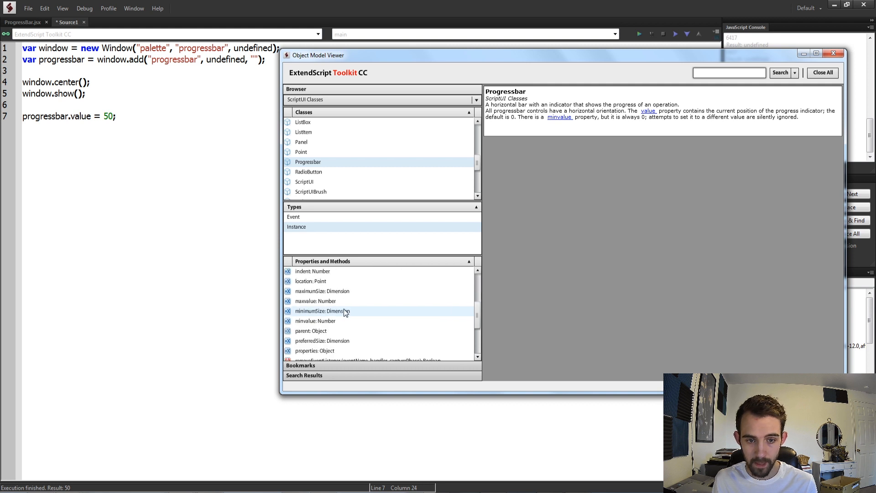
left_click(322, 311)
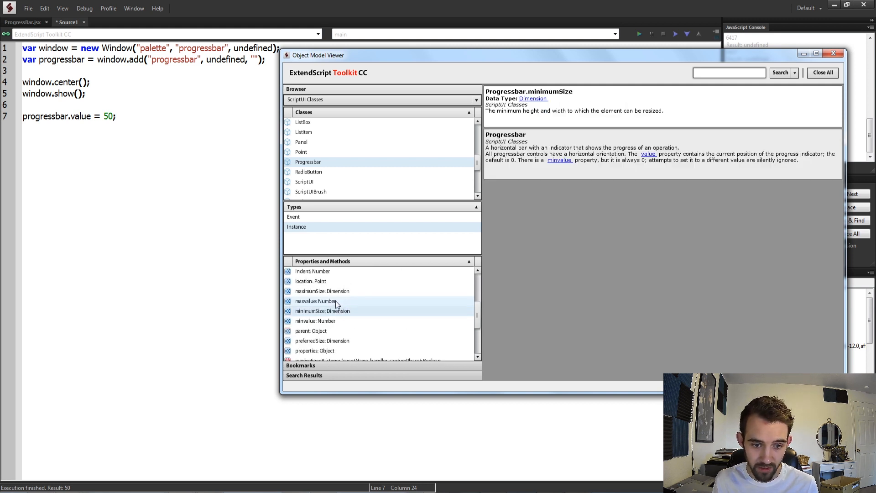
left_click(314, 300)
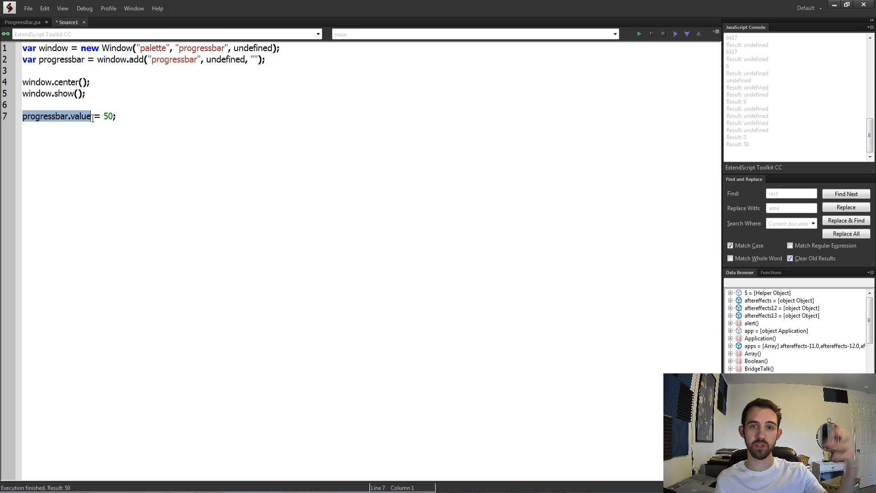
left_click(60, 117)
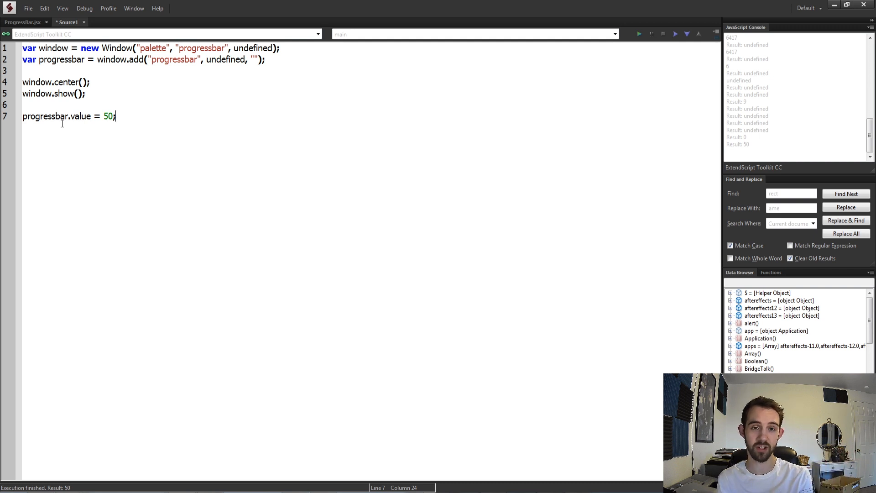
mouse_move(92, 124)
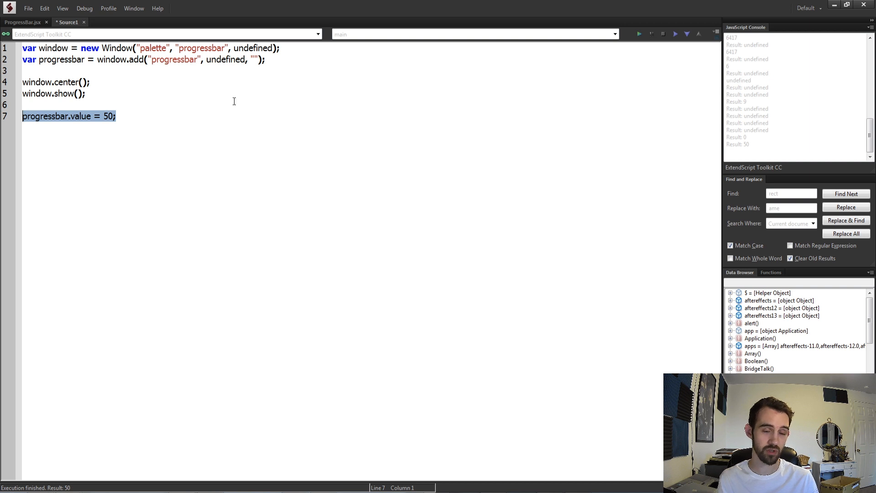
Replace the value-50 line with for(var i = 1; i <= 10; i++) { }.
key("Delete")
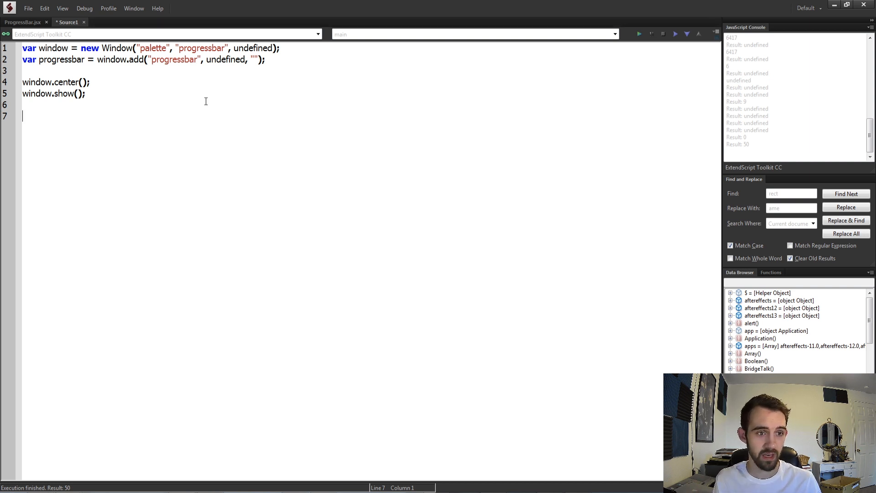
type("fo")
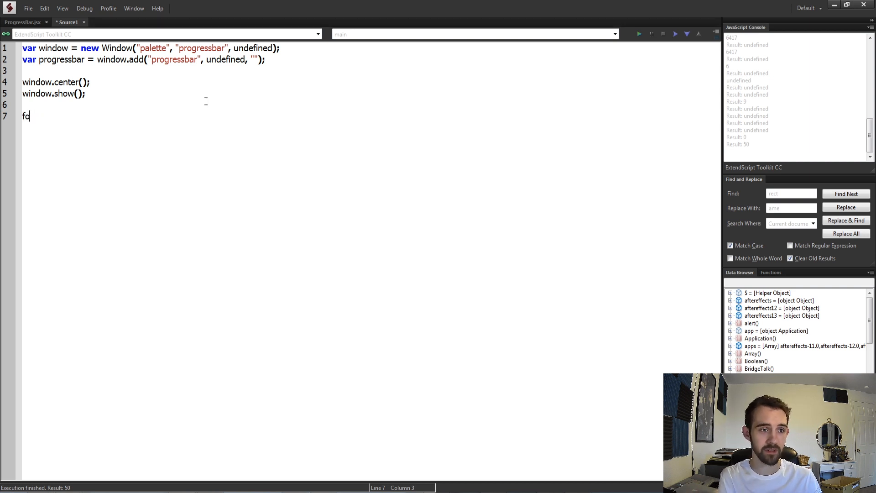
type("r(v) {")
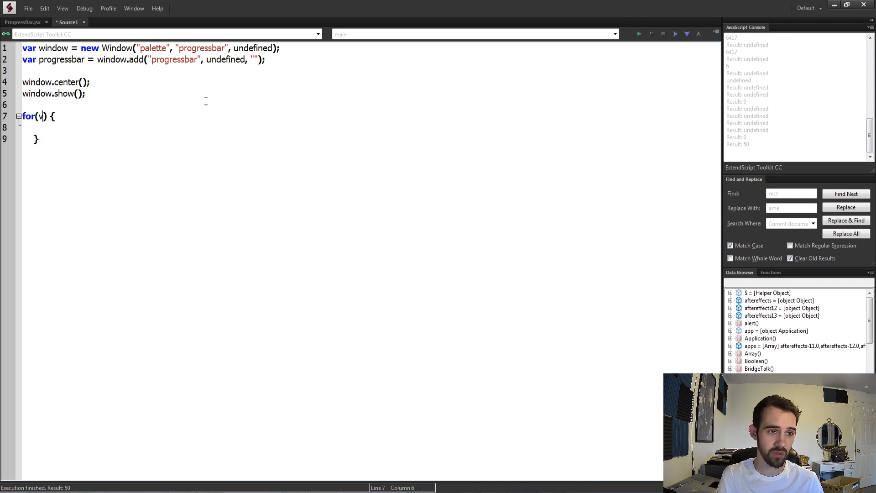
type("ar i = 1; i <= 10; i++")
left_click(147, 128)
type("progressbar.value = i*10;")
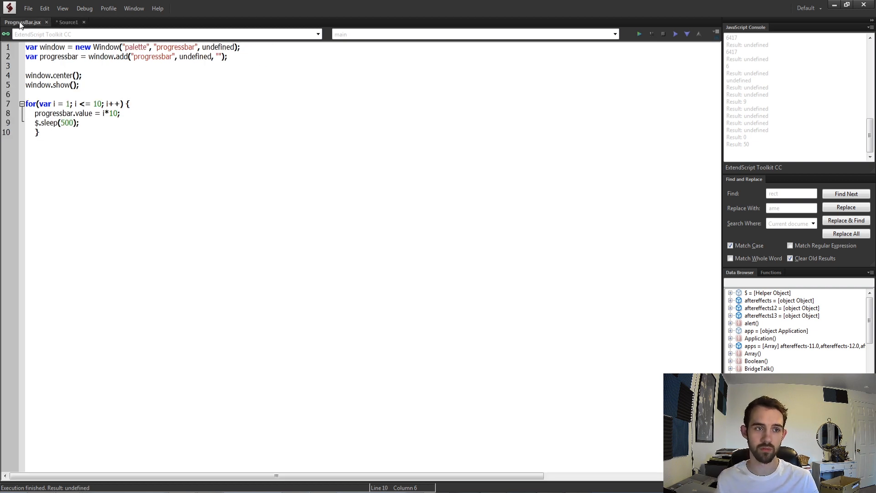
left_click(68, 22)
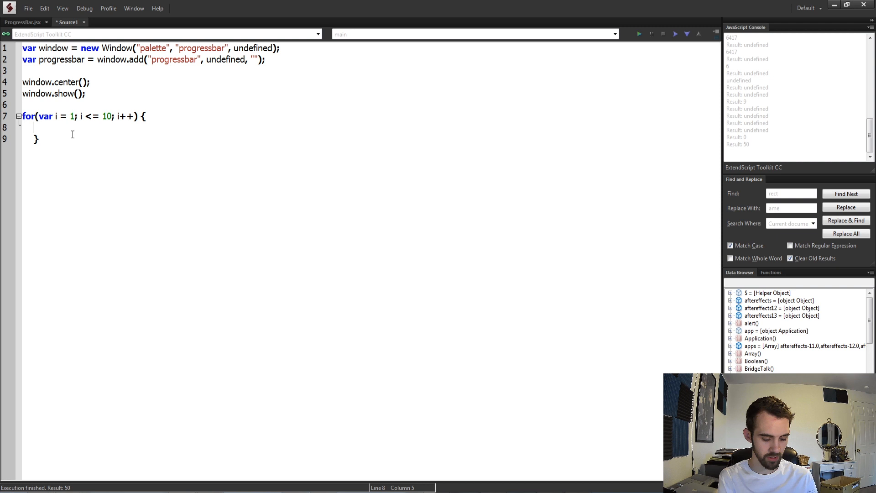
Inside the loop, write progressbar.value = i * 10; and add a new line.
type("progr")
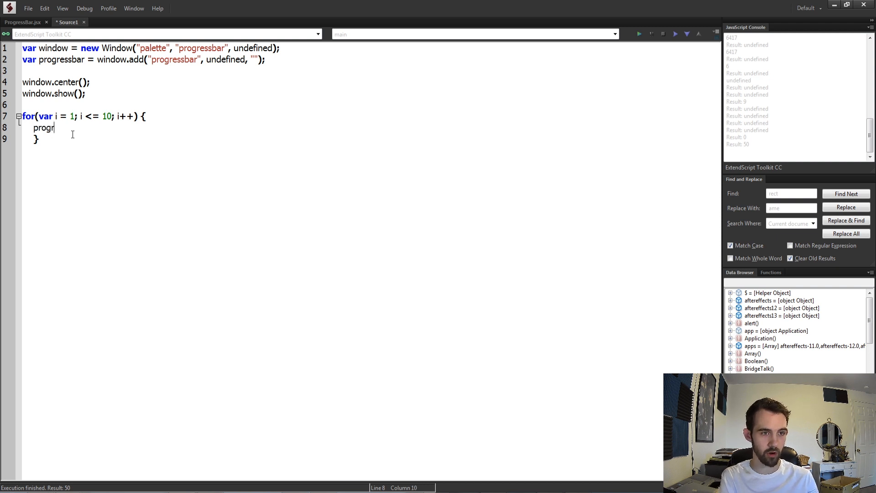
type("essbar.value = i")
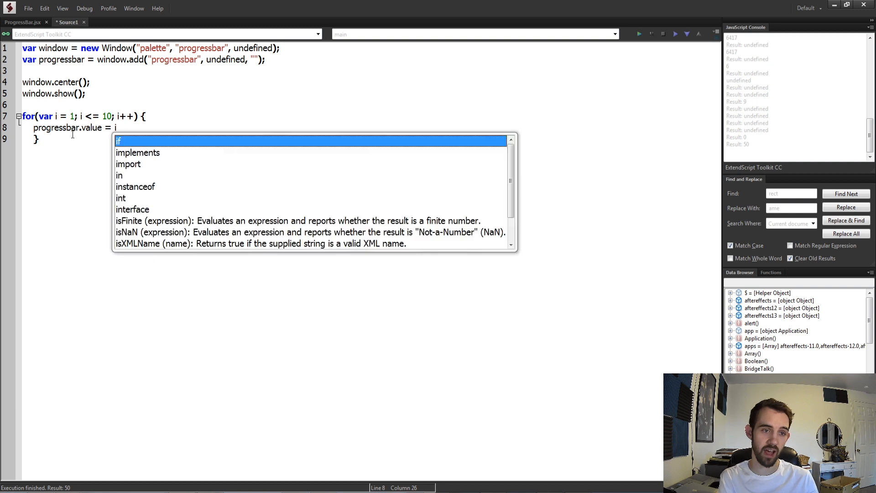
key("Escape")
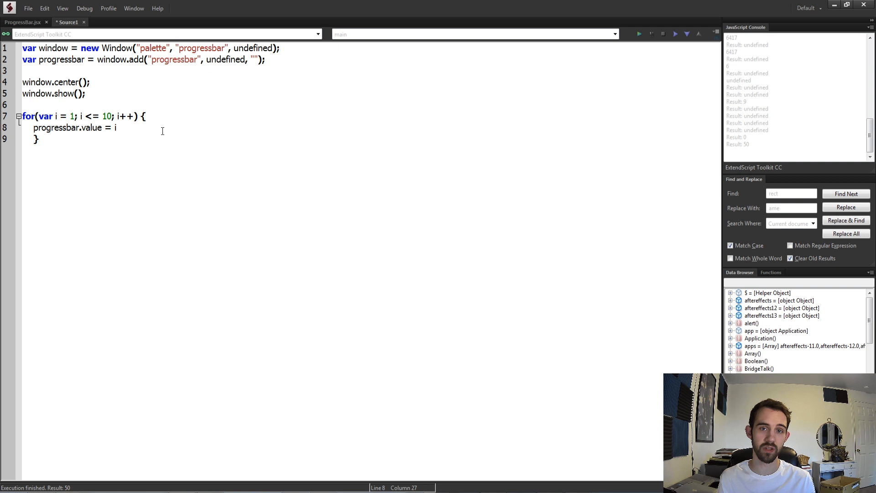
type("*")
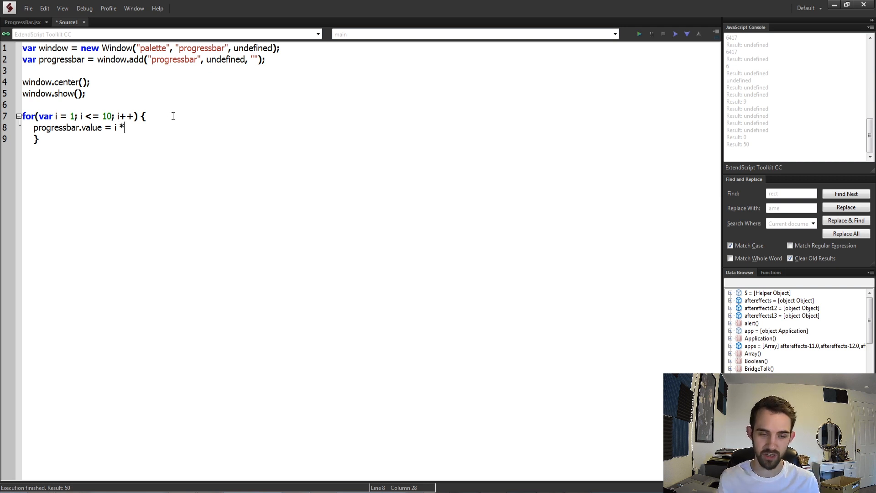
type("10;")
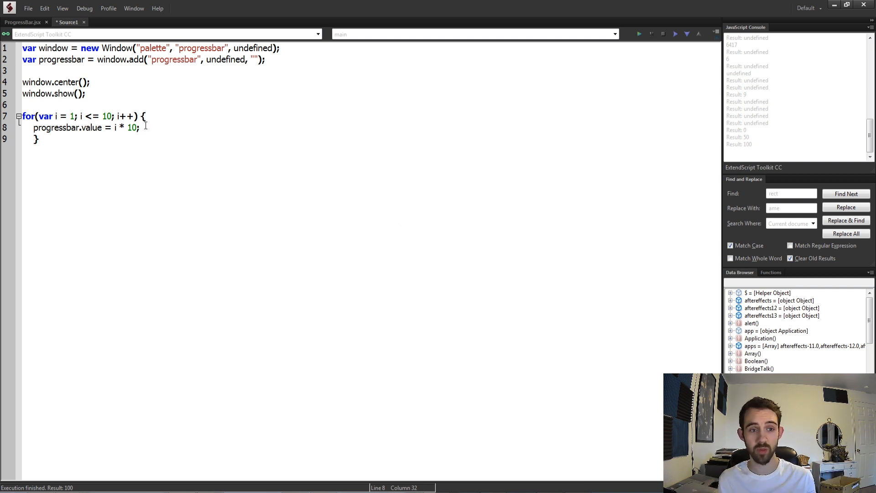
key("Enter")
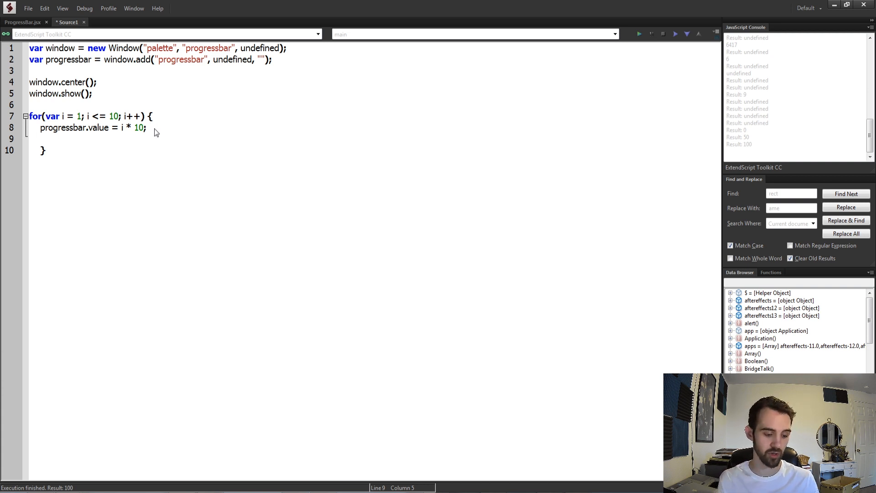
Add $.sleep(1000); after the update and run the script.
type("$.")
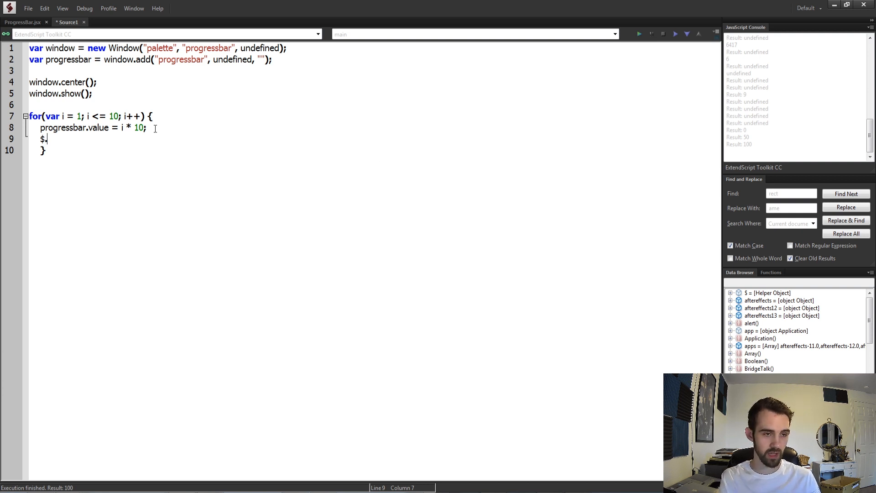
type("sleep")
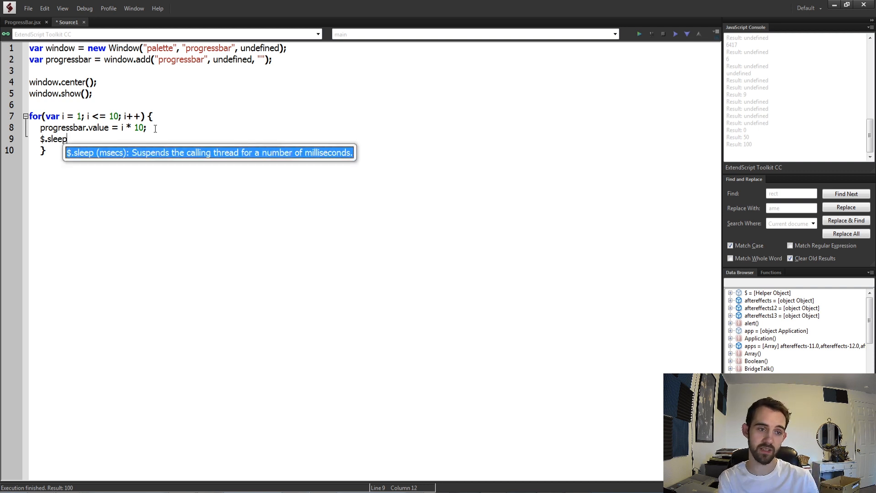
type("(10")
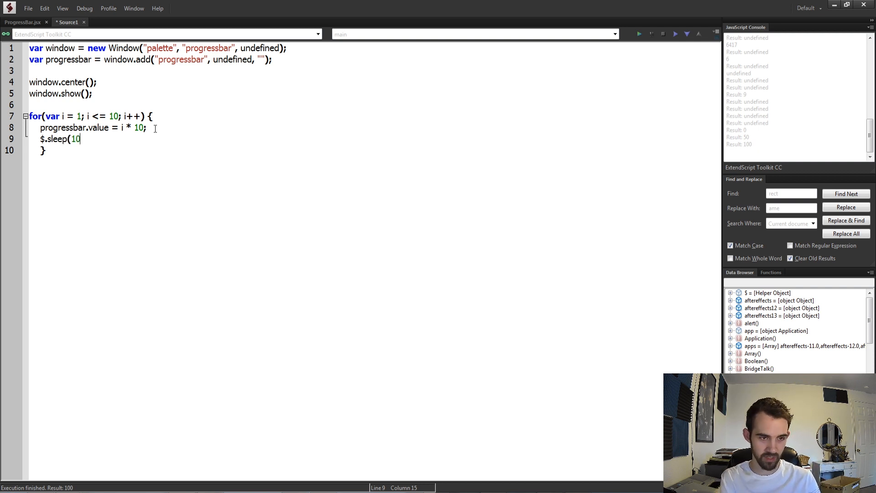
type("00);")
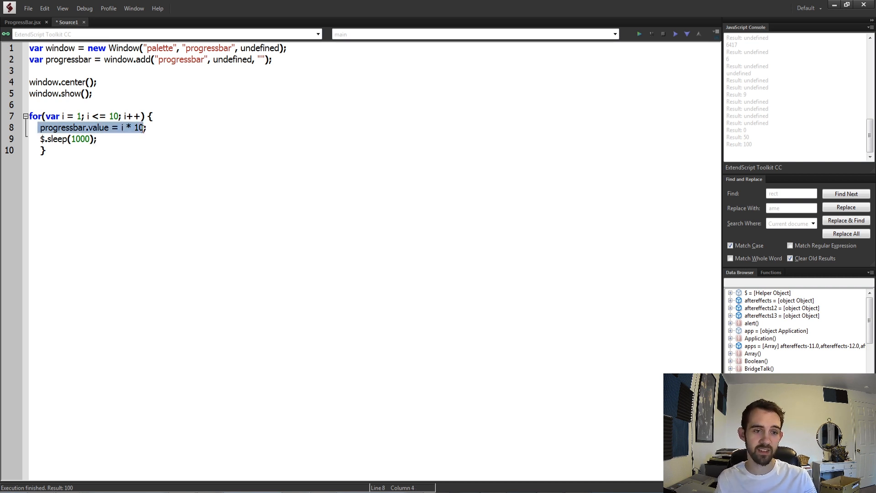
left_click(639, 32)
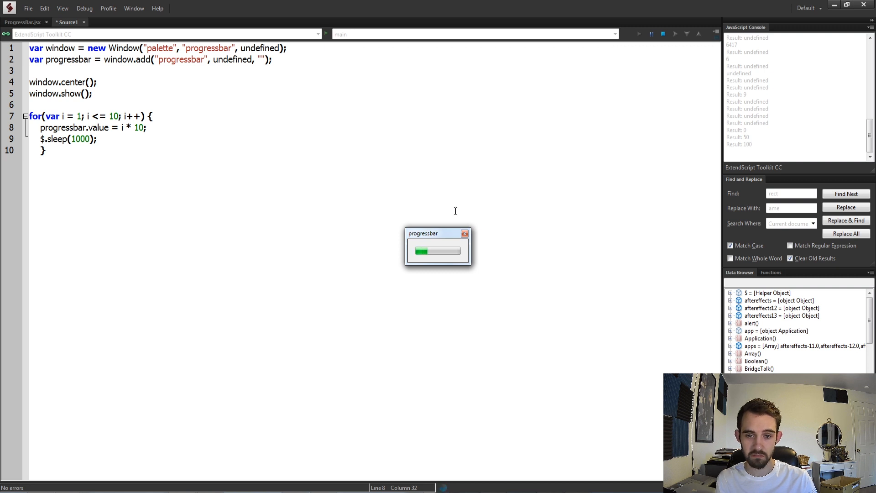
mouse_move(446, 233)
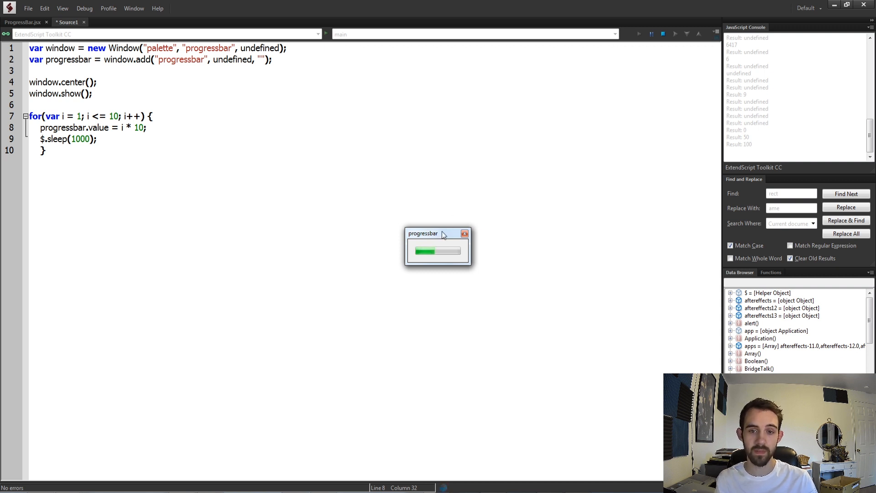
Drag the running progress window aside, then close it.
left_click_drag(423, 234, 381, 225)
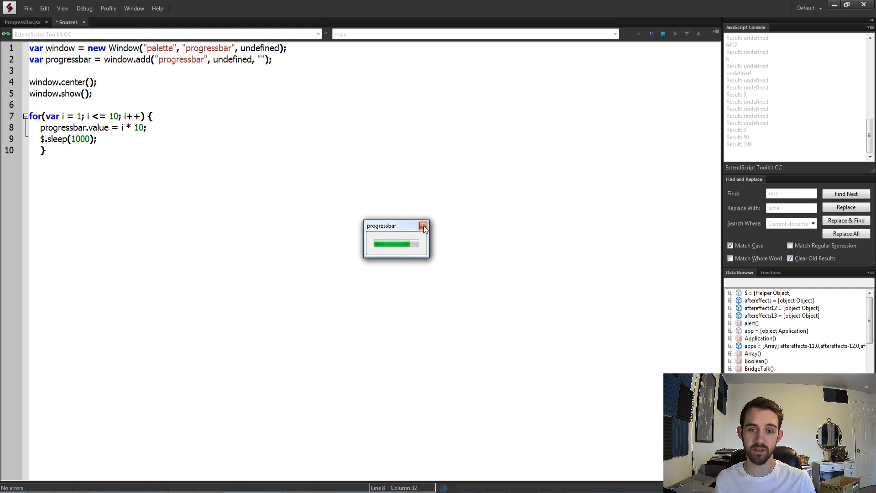
left_click(423, 226)
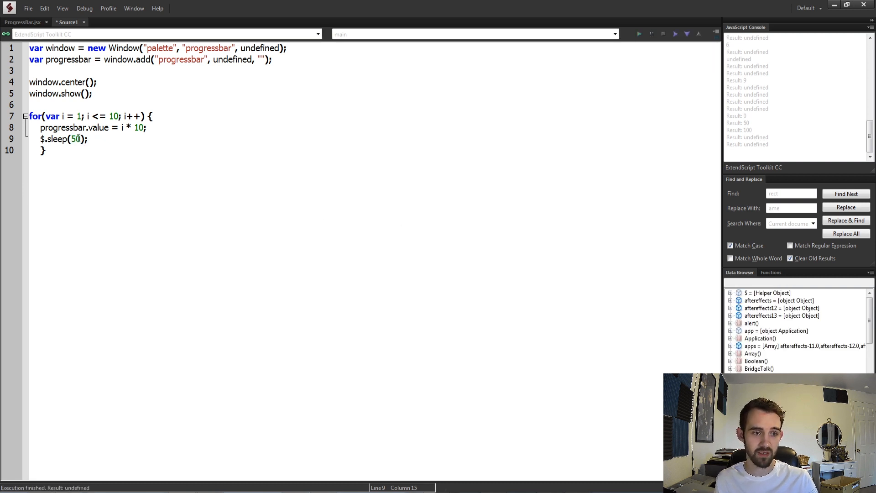
Rerun the script with $.sleep(500) until the bar fills completely.
left_click(640, 32)
type("0")
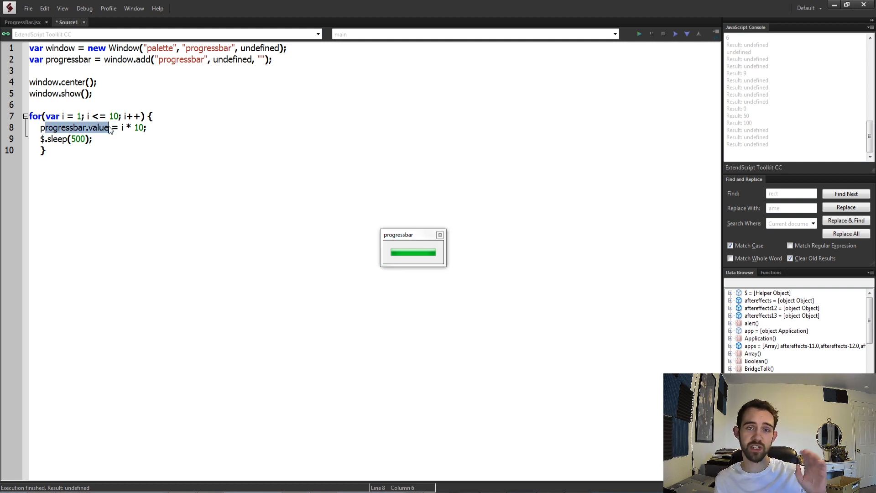
mouse_move(109, 130)
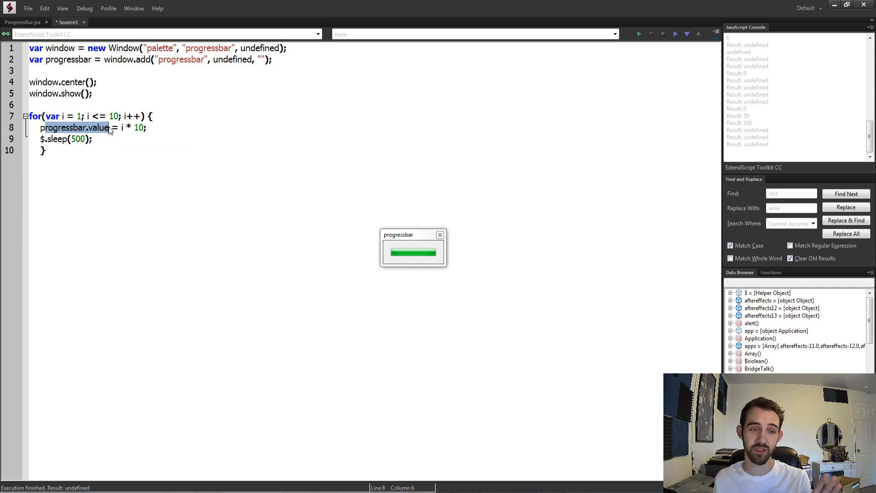
mouse_move(109, 130)
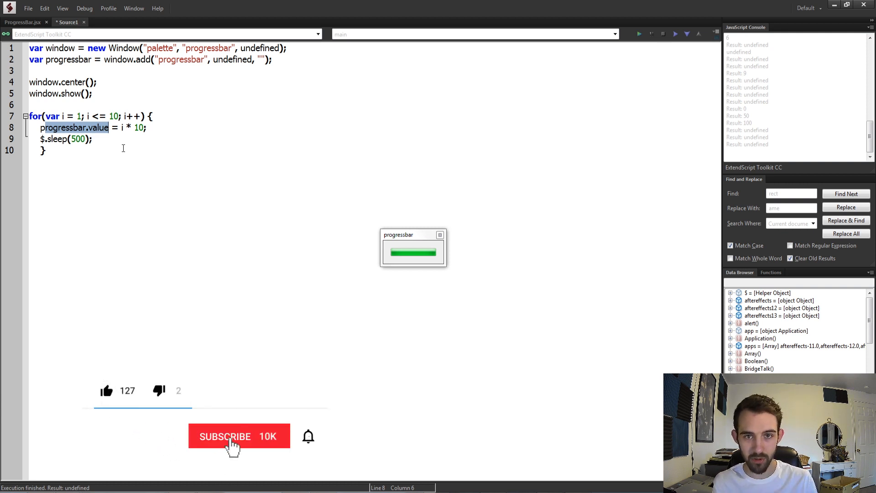
left_click(234, 436)
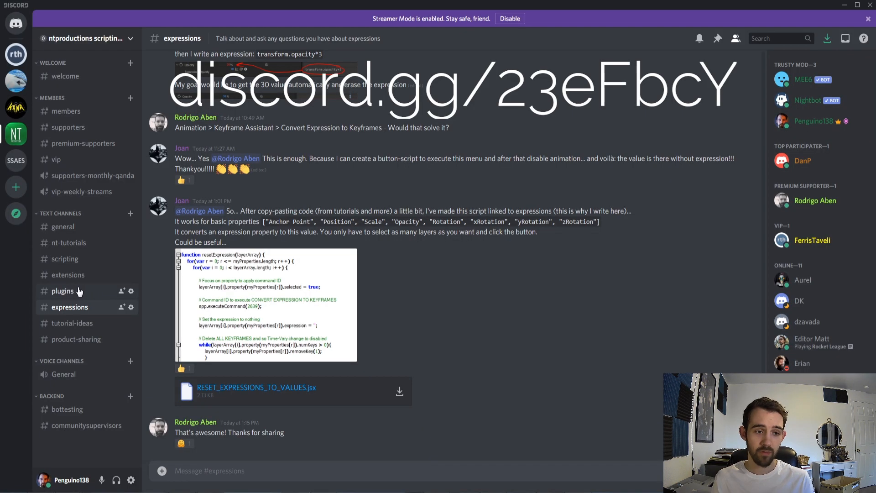
mouse_move(90, 284)
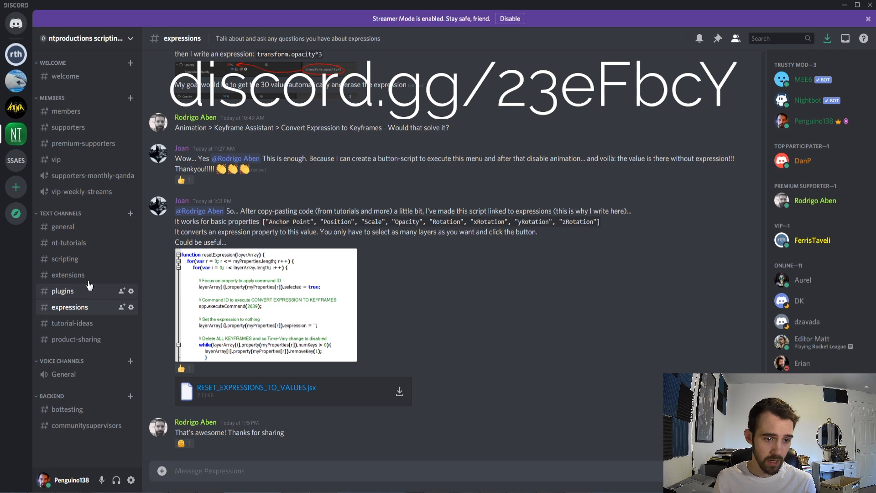
Open the #plugins channel in the scripting community Discord server.
left_click(62, 291)
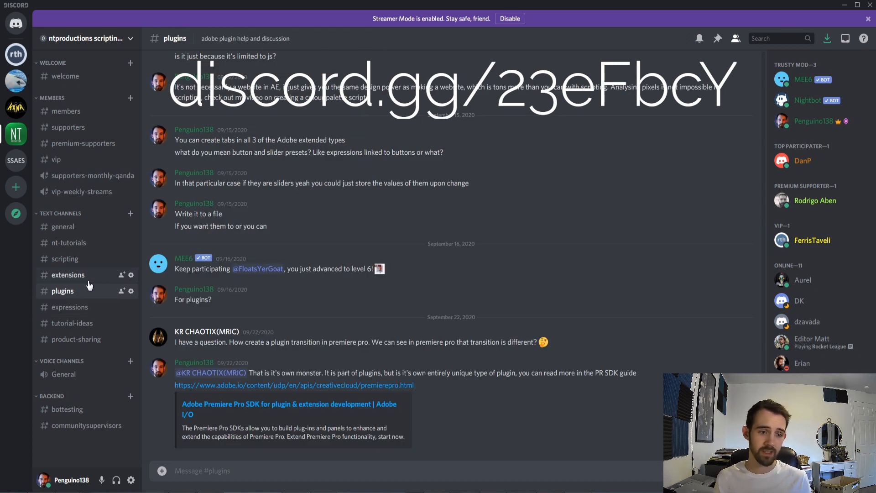
left_click(64, 258)
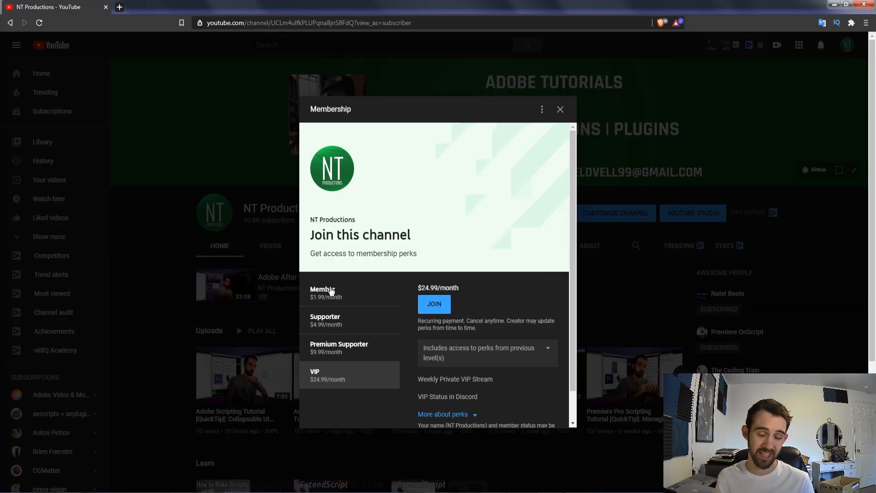
mouse_move(349, 297)
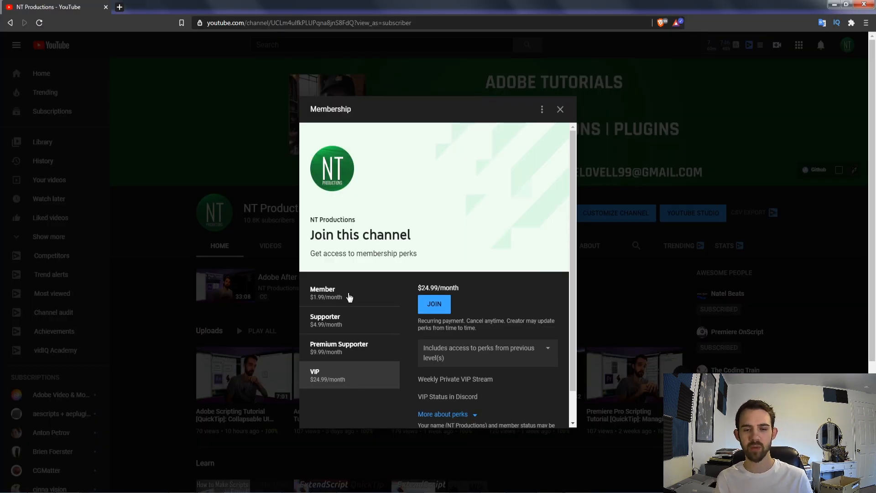
Select the Premium Supporter tier to view its $9.99/month perks.
left_click(339, 347)
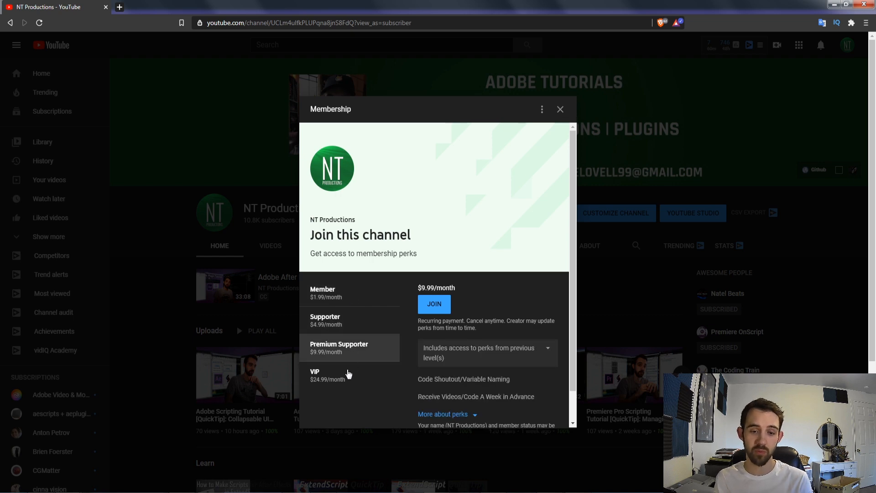